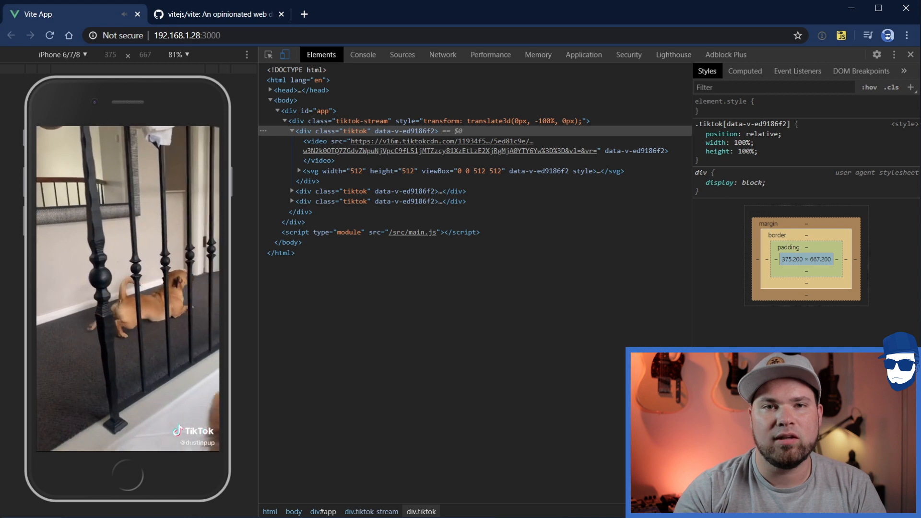
Swipe down the phone-preview TikTok feed and pause the dog-on-the-stairs clip.
scroll("down", 3)
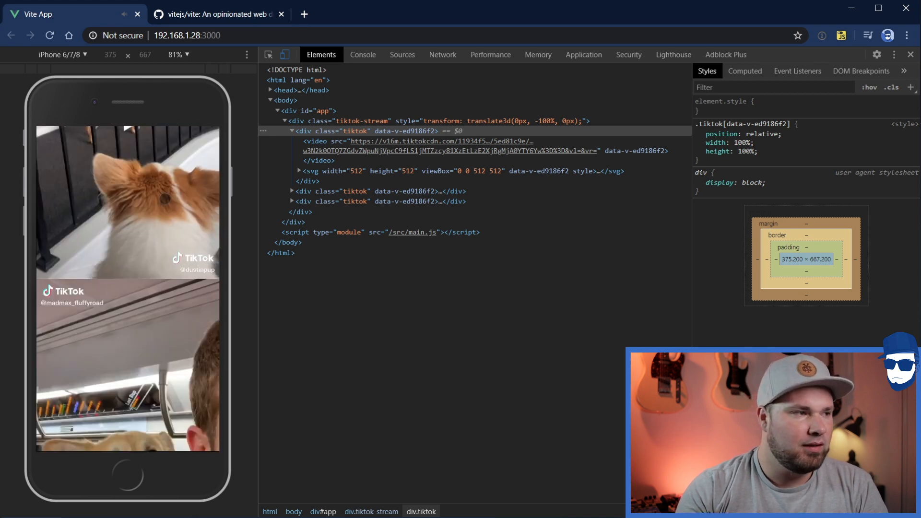
scroll("down", 3)
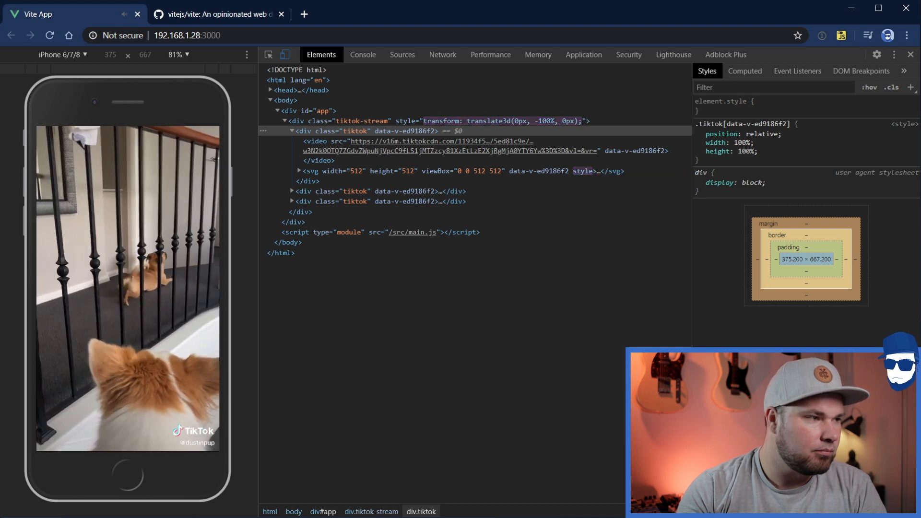
left_click(128, 292)
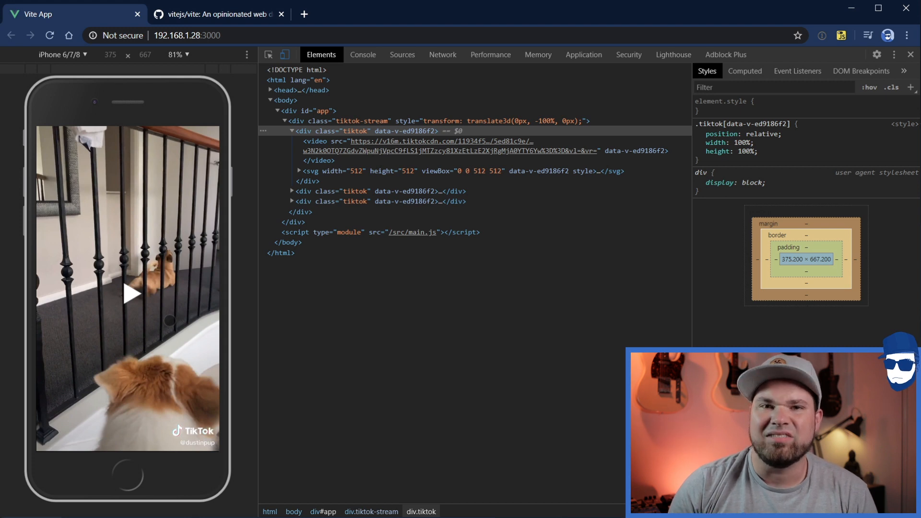
left_click(71, 13)
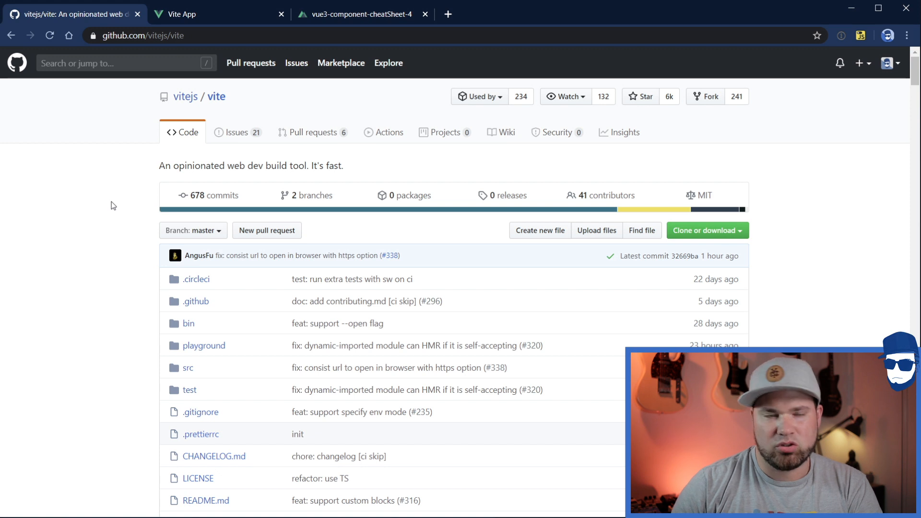
Scroll the vite README to Getting Started and highlight the 'npm init vite-app' command.
scroll("down", 3)
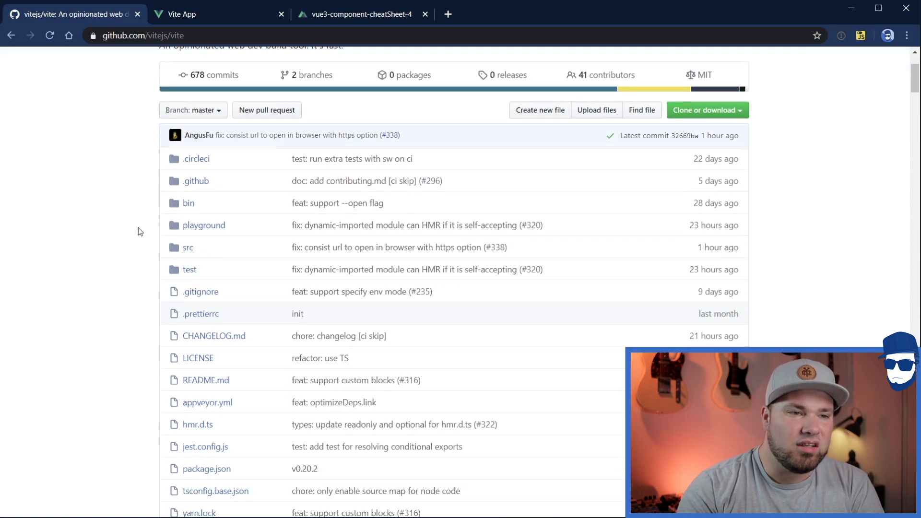
scroll("down", 3)
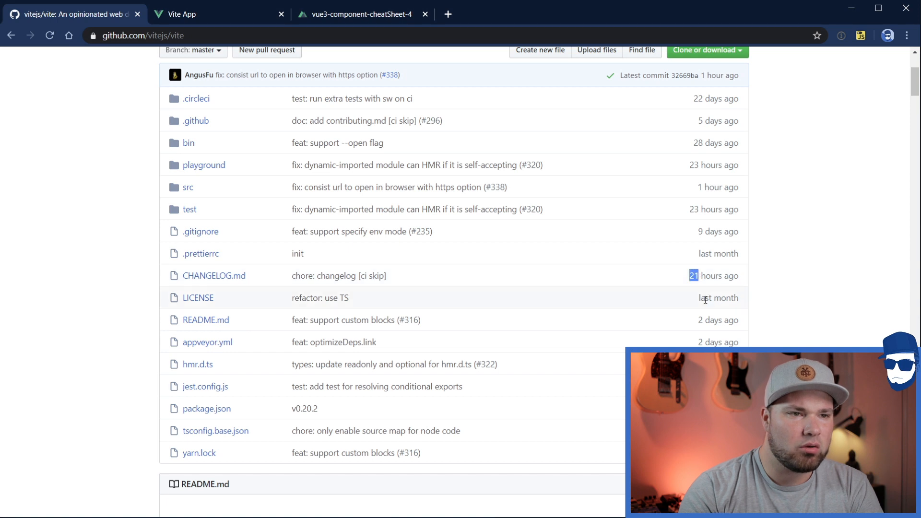
scroll("down", 3)
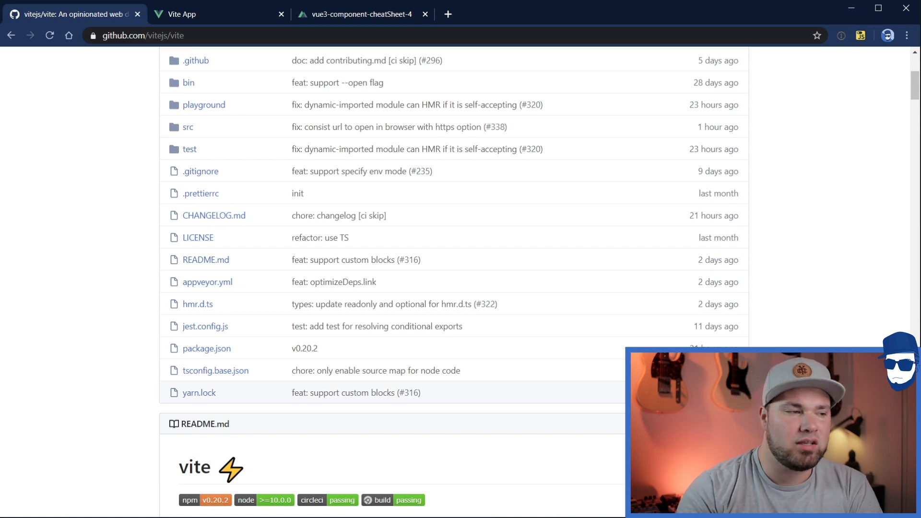
scroll("down", 3)
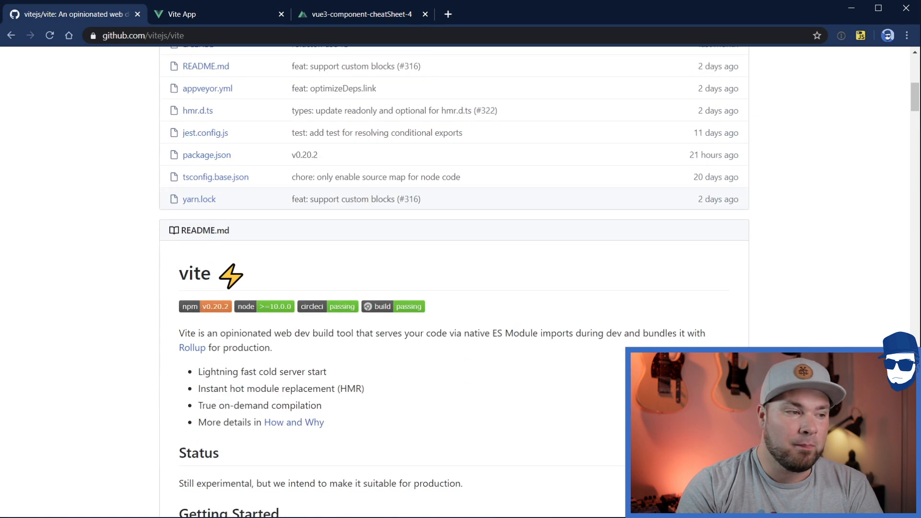
scroll("down", 3)
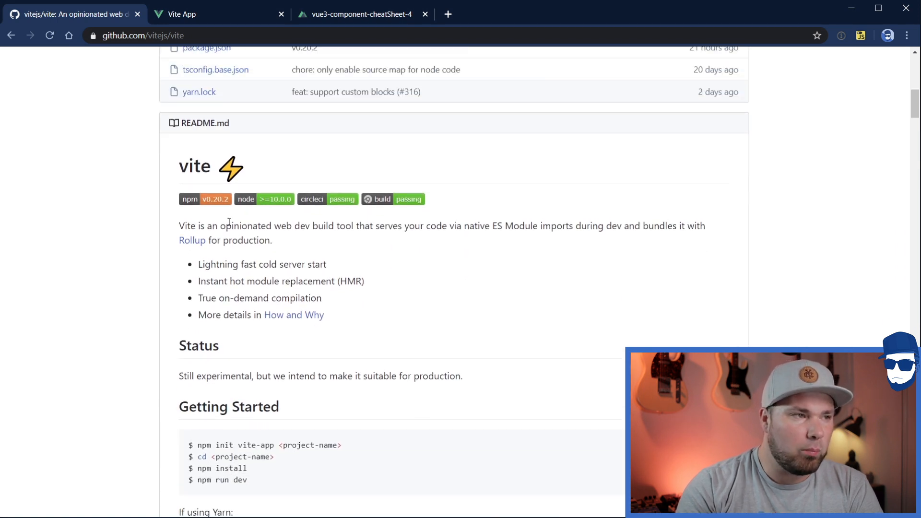
left_click_drag(274, 226, 353, 226)
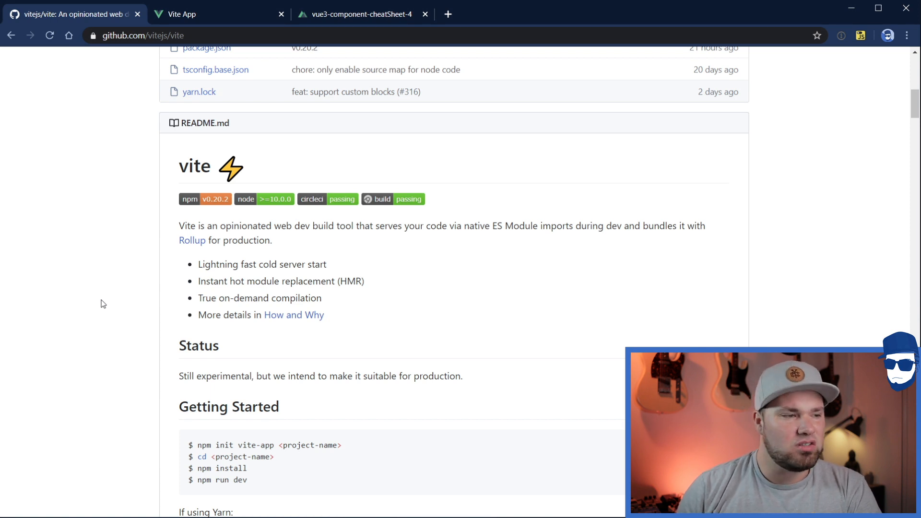
scroll("down", 3)
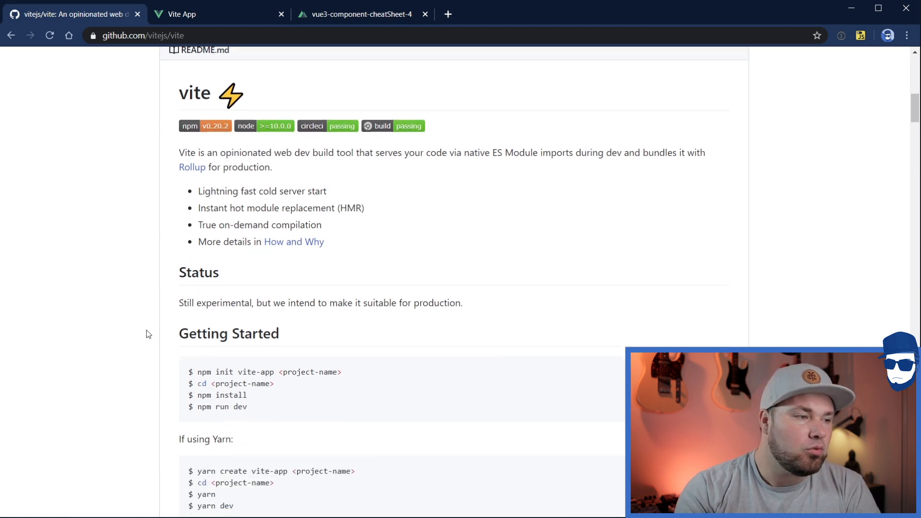
scroll("down", 3)
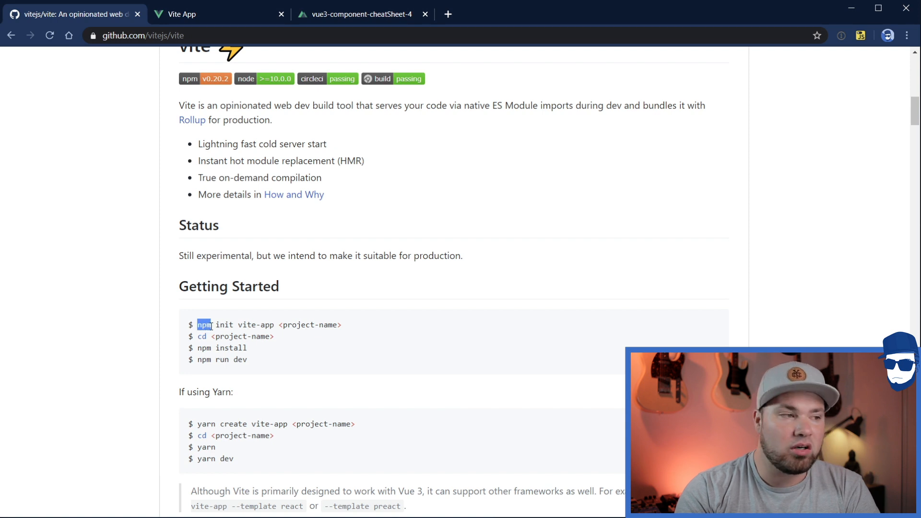
left_click_drag(198, 325, 340, 324)
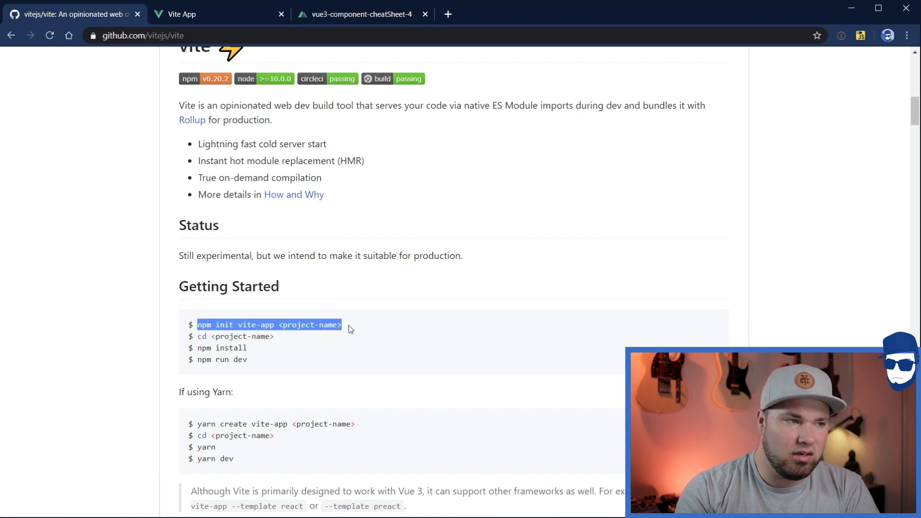
left_click(392, 447)
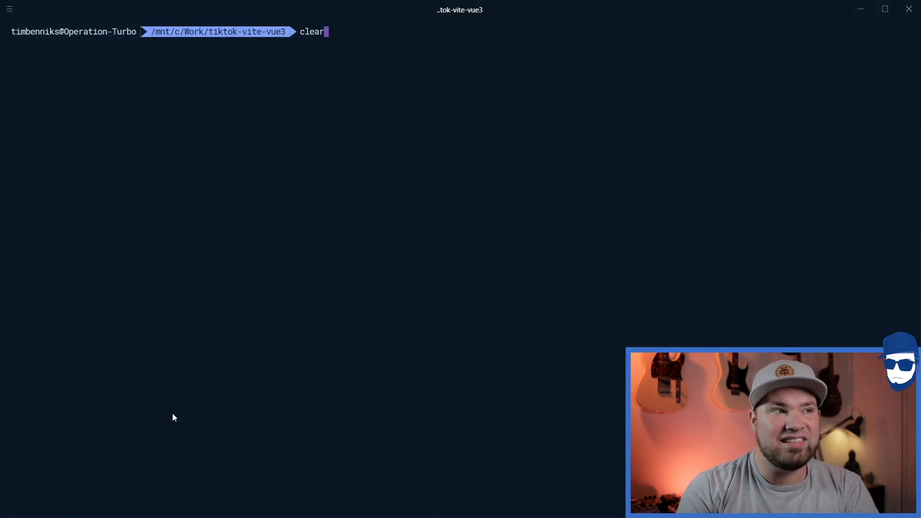
Run 'yarn dev' in the tiktok-vite-vue3 folder to start the dev server.
type("yarn dev")
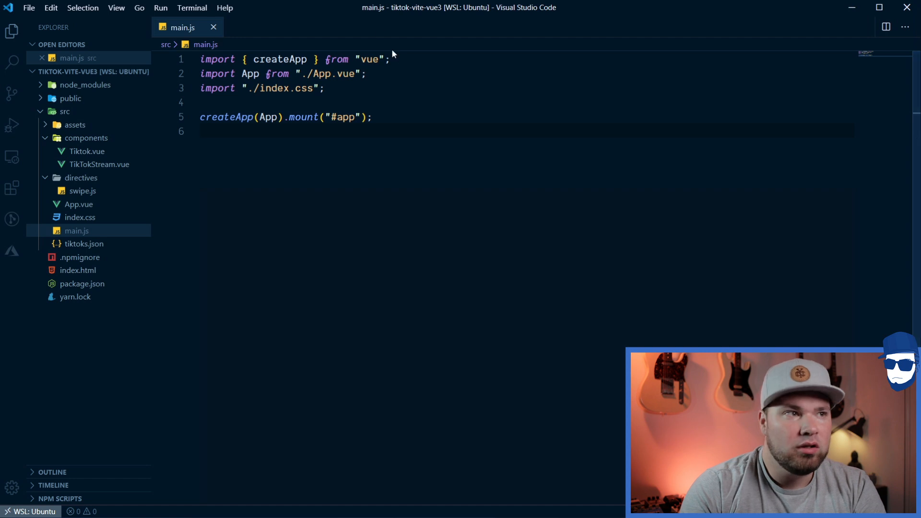
Review src/main.js, then open App.vue from the Explorer.
double_click(280, 58)
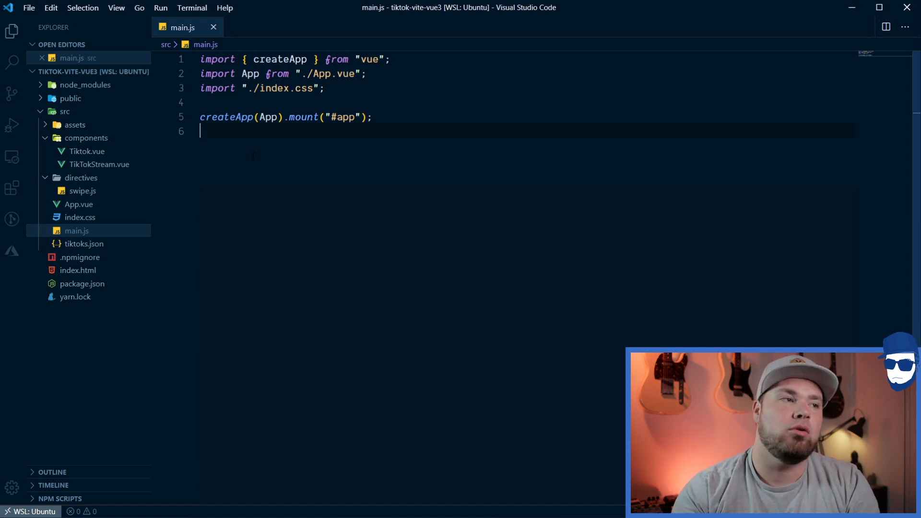
left_click(78, 204)
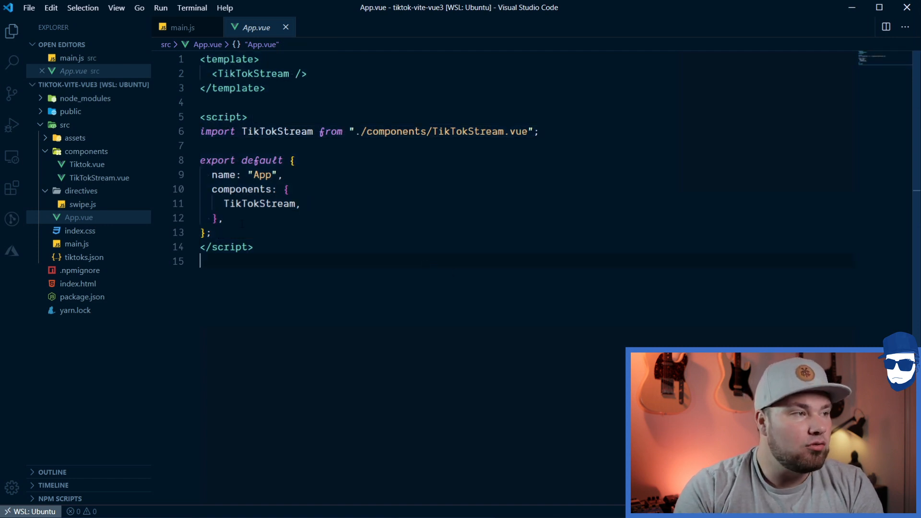
Open src/components/TikTokStream.vue and scroll from its template to the vue imports.
left_click(99, 177)
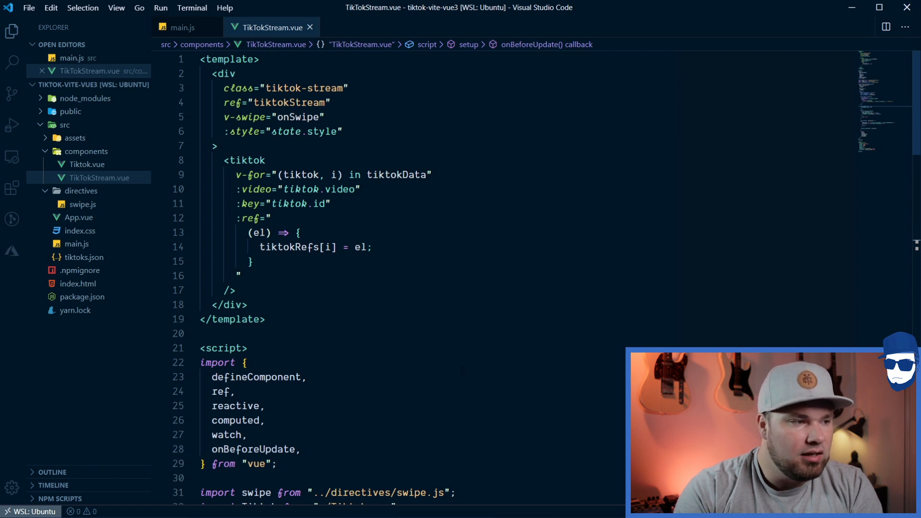
scroll("down", 3)
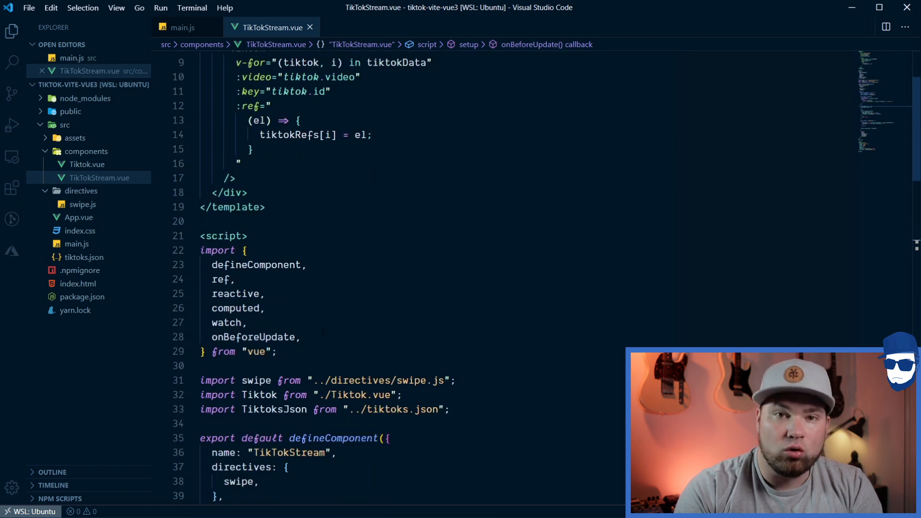
scroll("down", 3)
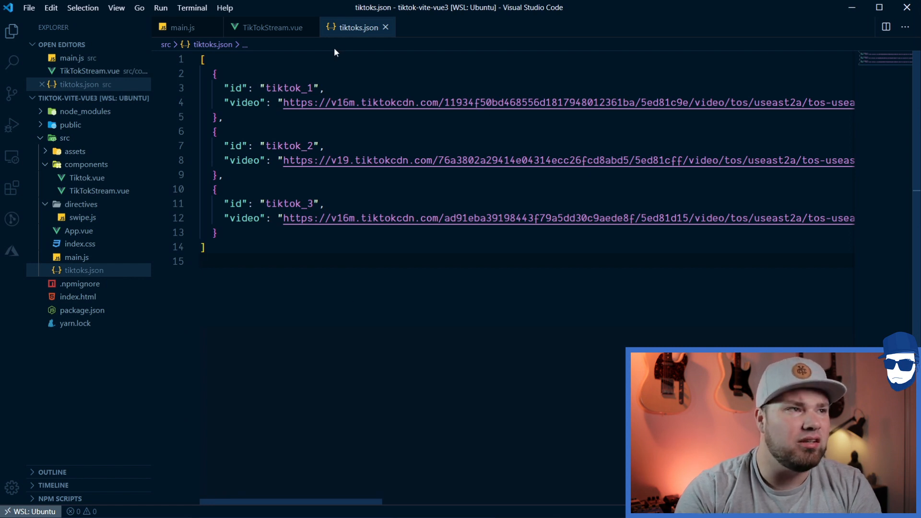
Open tiktoks.json showing the three TikTok entries with ids and video URLs.
left_click(269, 27)
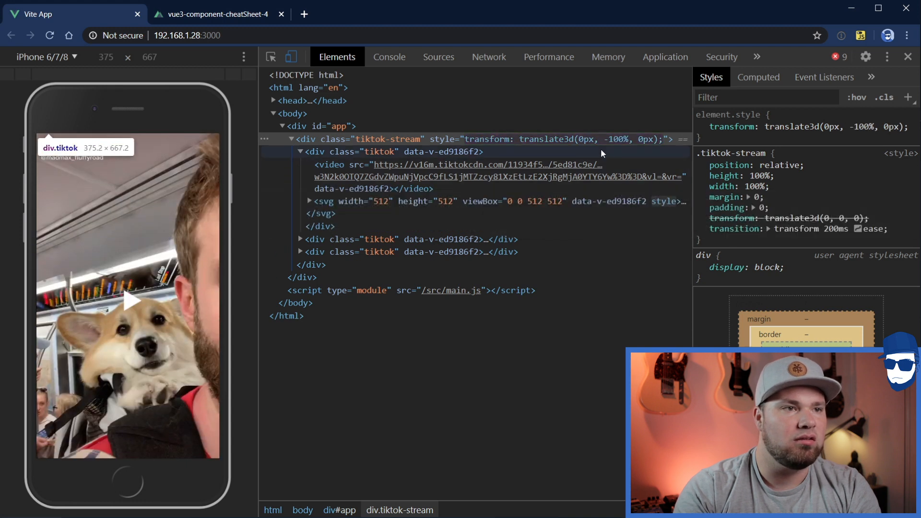
mouse_move(558, 381)
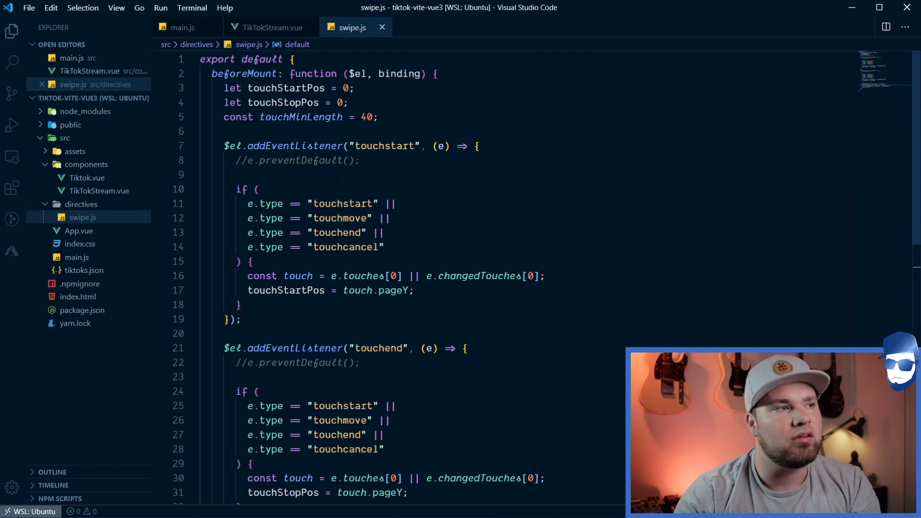
double_click(244, 73)
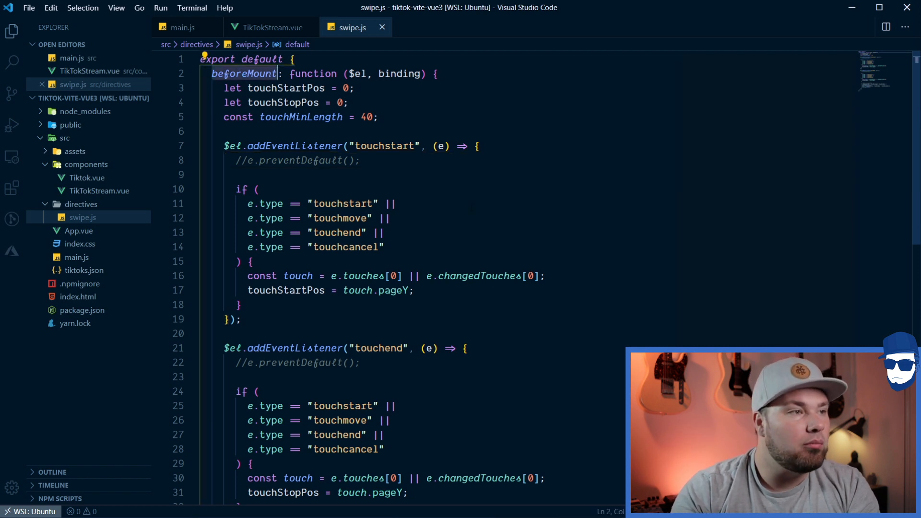
scroll("down", 3)
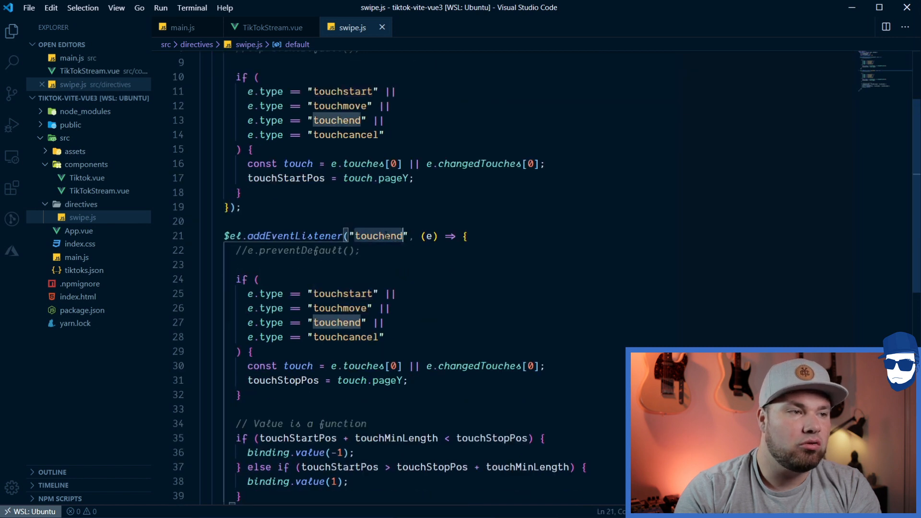
scroll("down", 3)
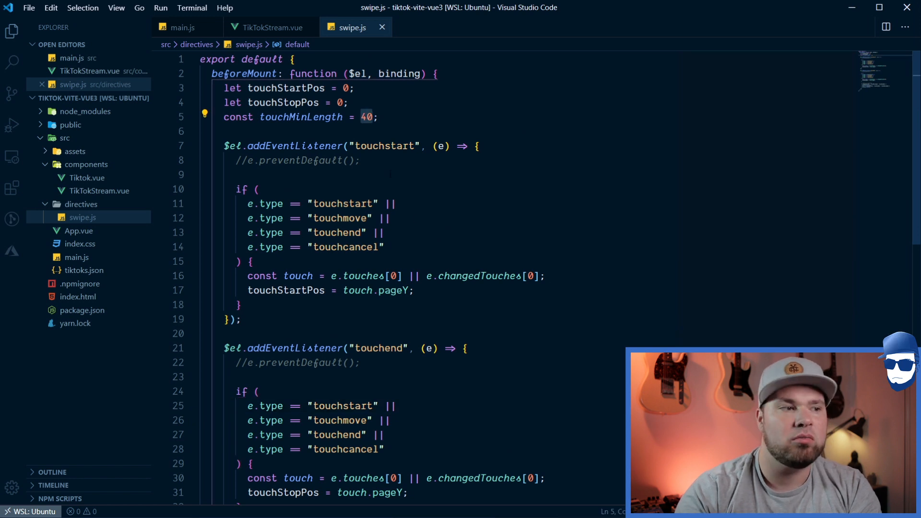
scroll("down", 3)
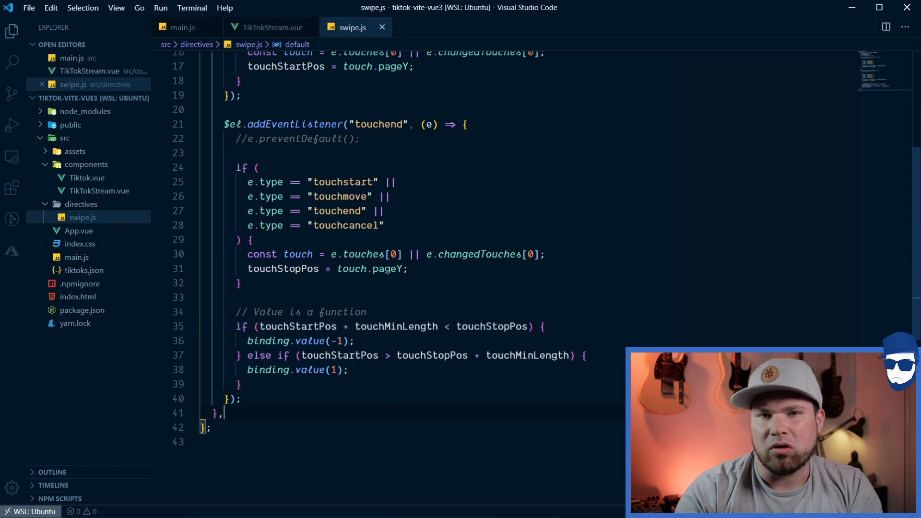
left_click(270, 27)
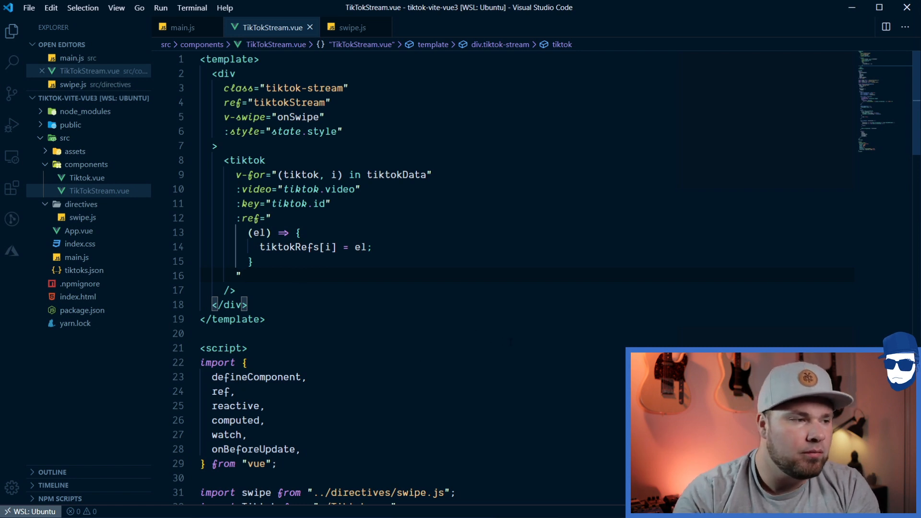
Scroll TikTokStream.vue to the defineComponent setup and mark the end of the components block.
scroll("down", 3)
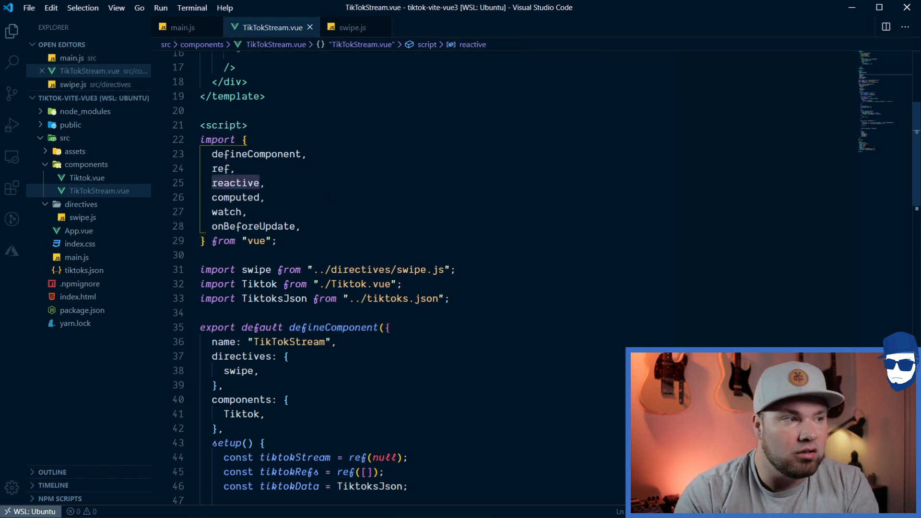
left_click(226, 212)
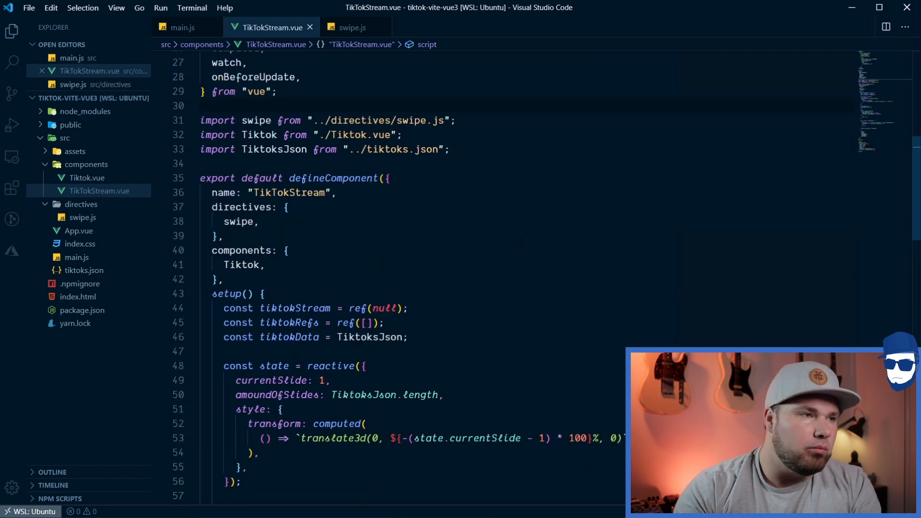
double_click(333, 178)
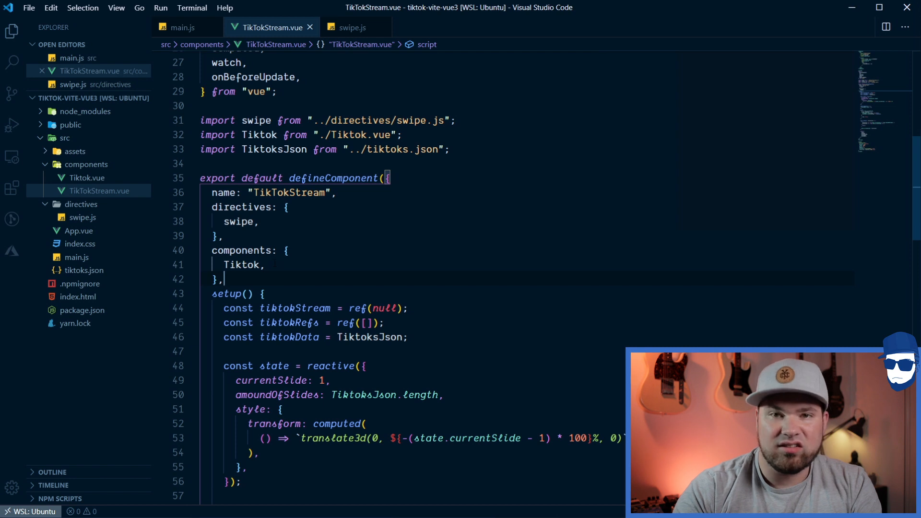
scroll("down", 3)
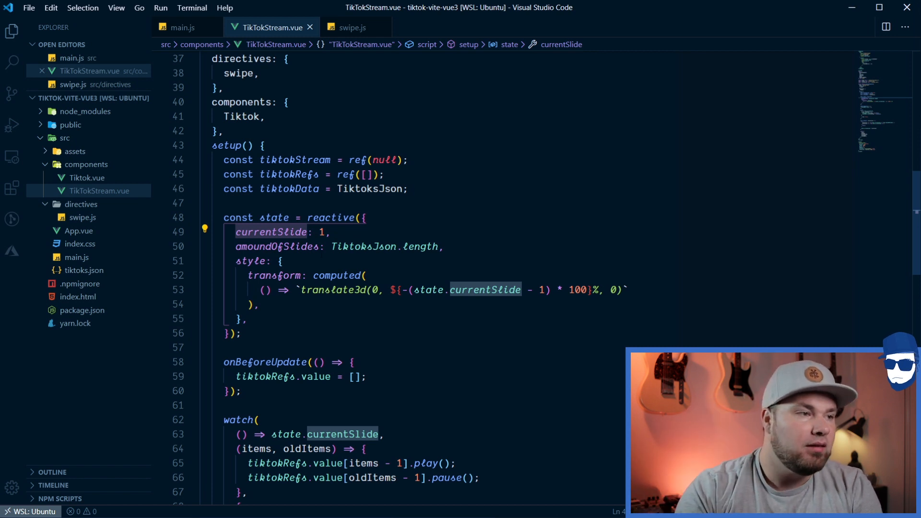
left_click(364, 246)
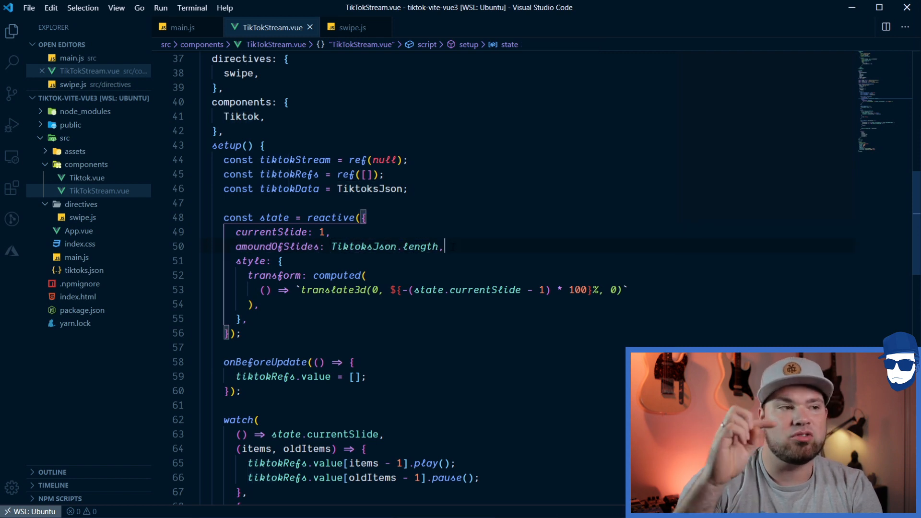
double_click(276, 247)
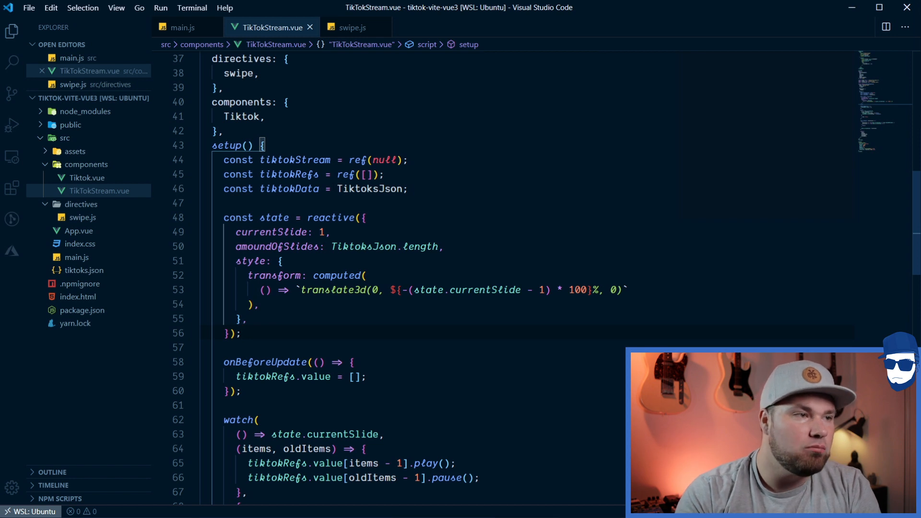
mouse_move(274, 217)
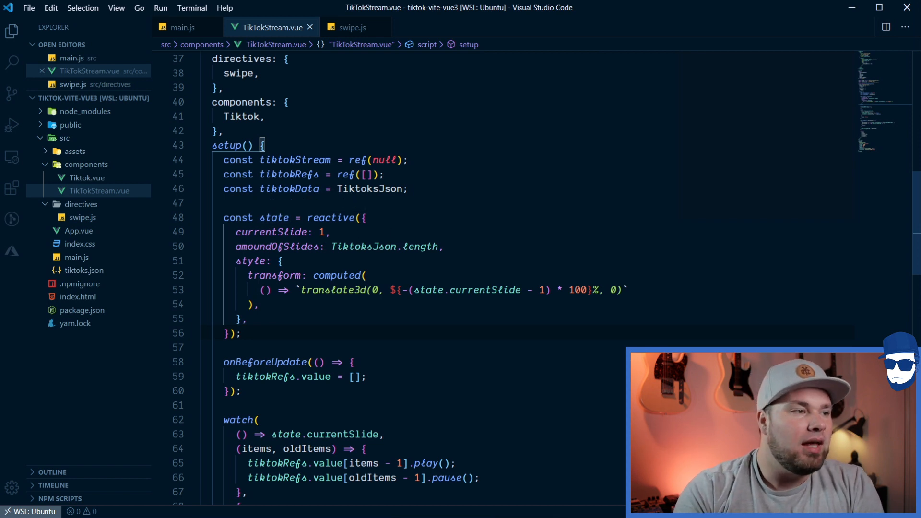
scroll("down", 3)
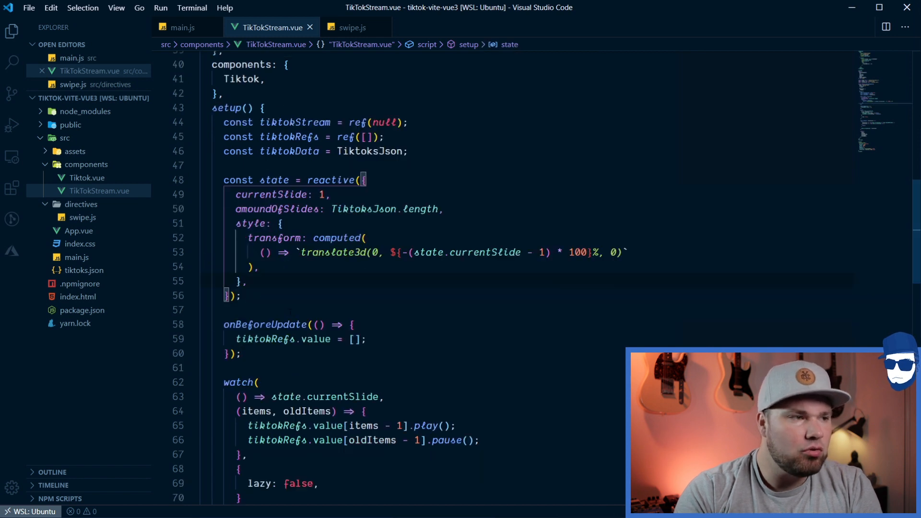
mouse_move(274, 238)
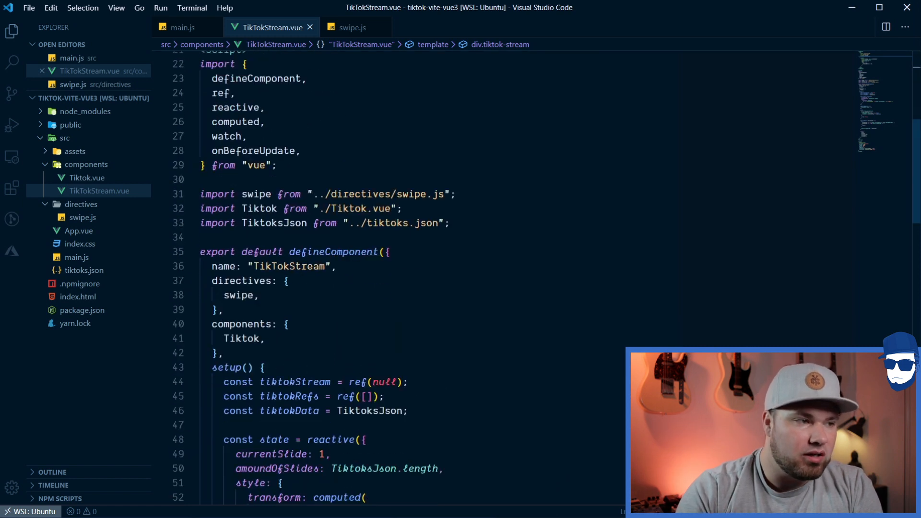
scroll("down", 3)
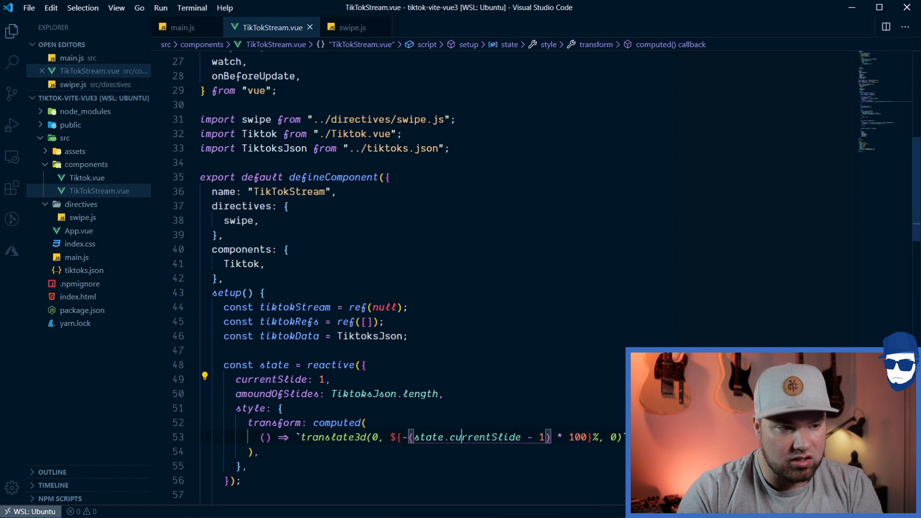
double_click(485, 437)
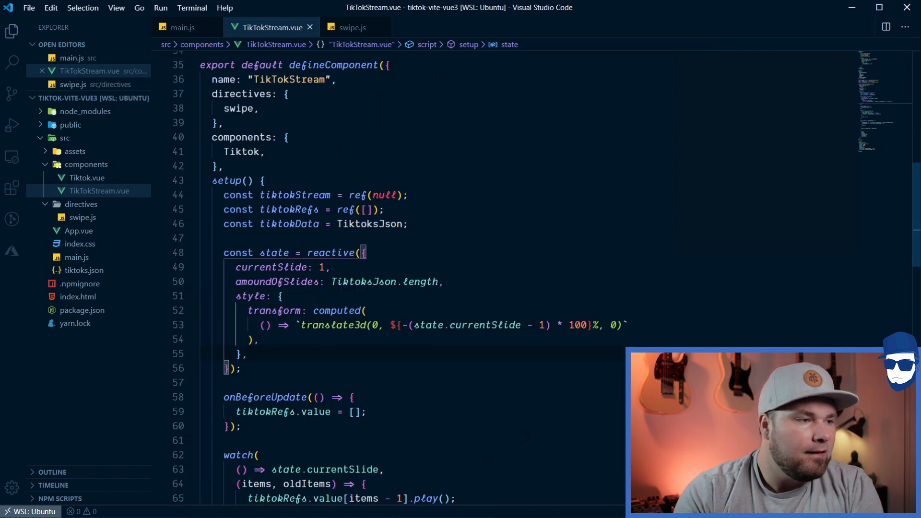
scroll("down", 3)
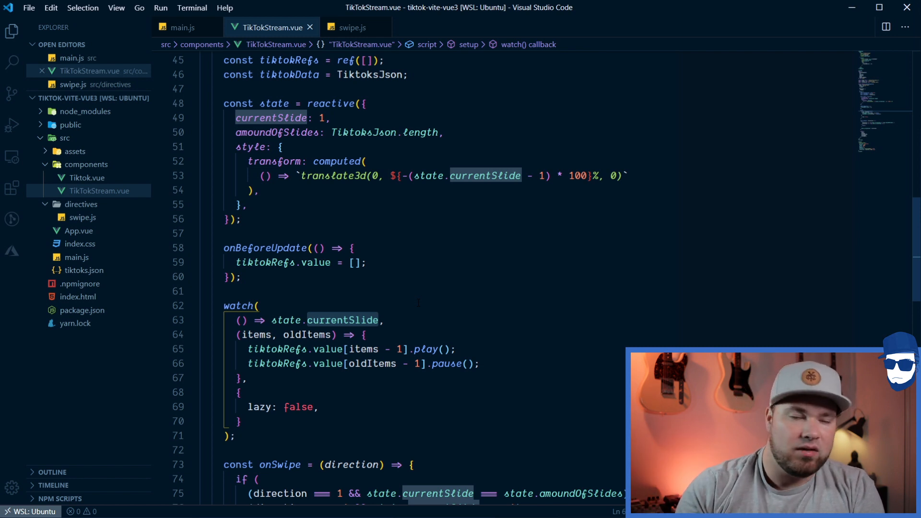
left_click(257, 305)
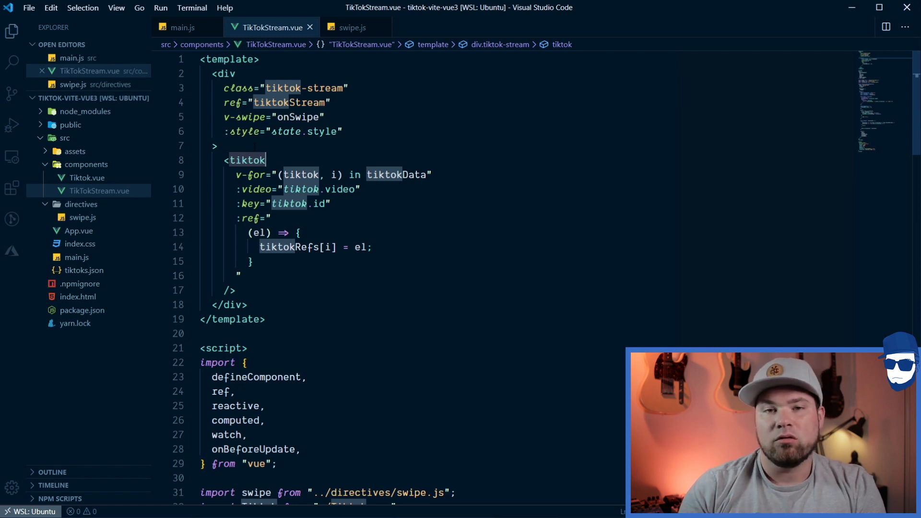
scroll("down", 3)
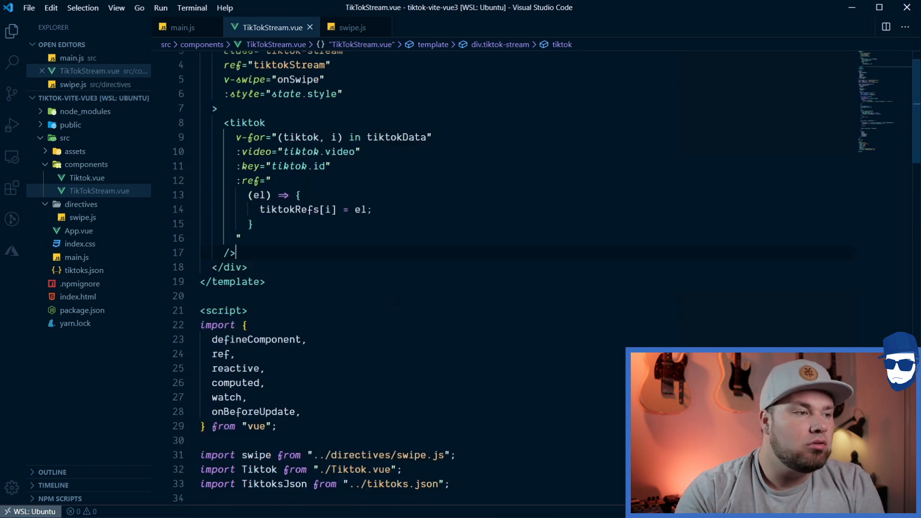
scroll("down", 3)
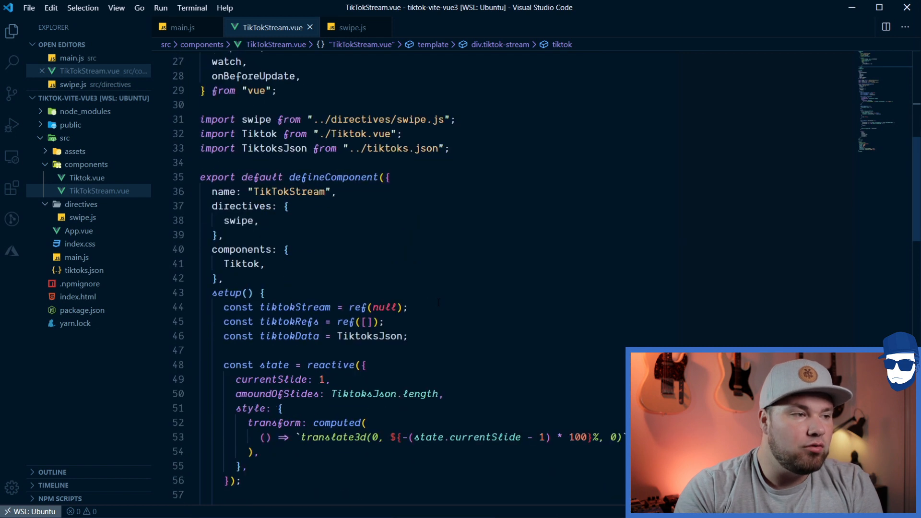
scroll("down", 3)
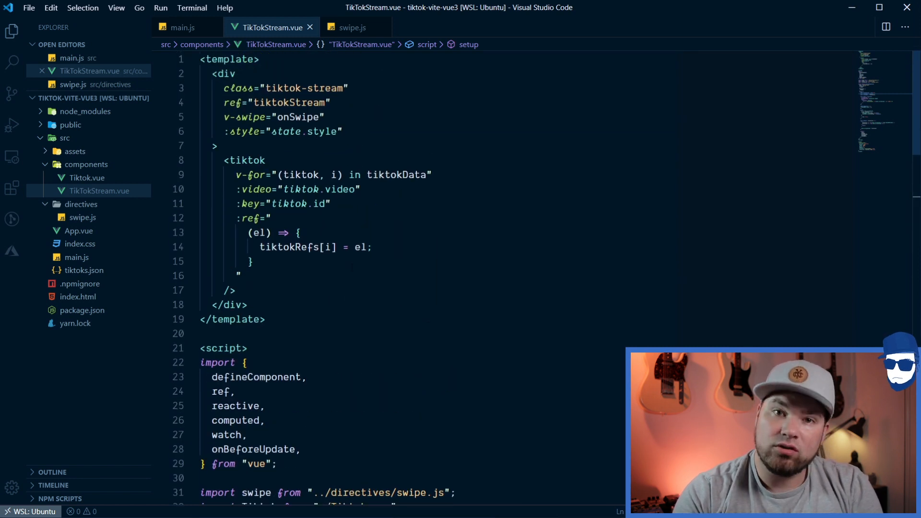
left_click(251, 160)
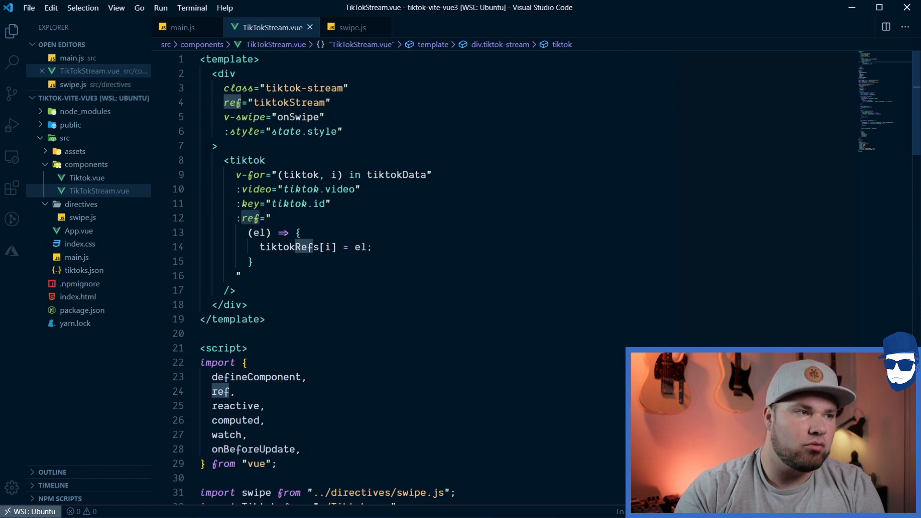
mouse_move(251, 218)
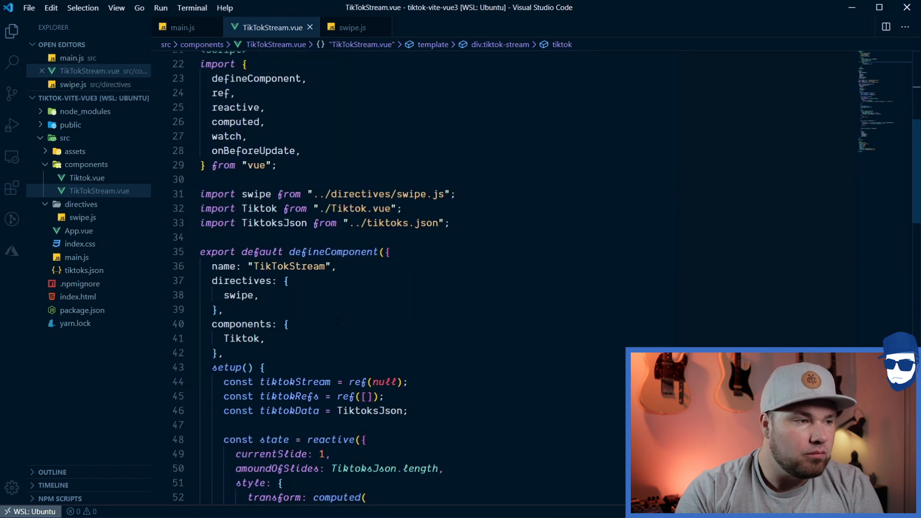
scroll("down", 3)
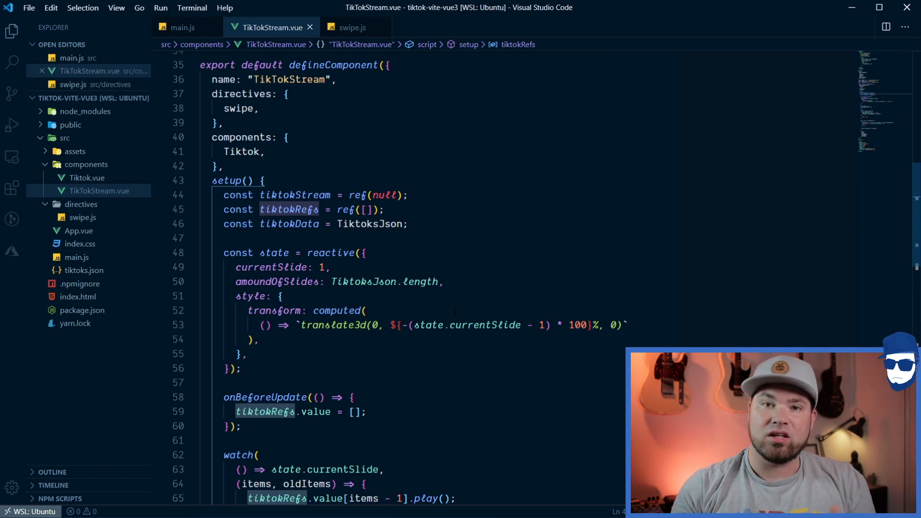
scroll("down", 3)
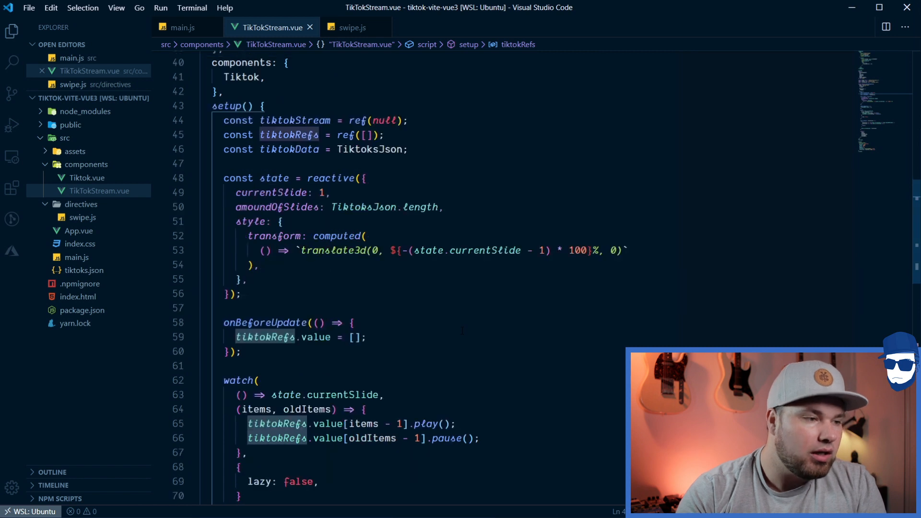
scroll("down", 3)
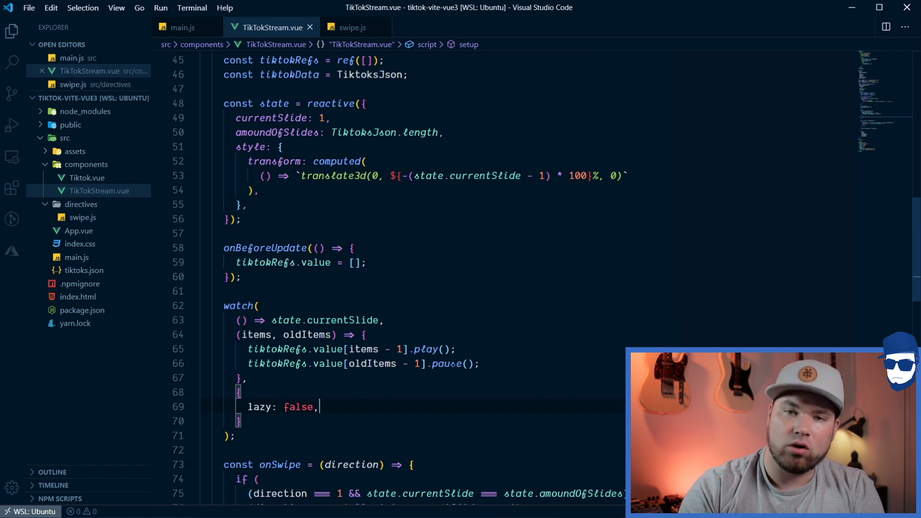
scroll("down", 3)
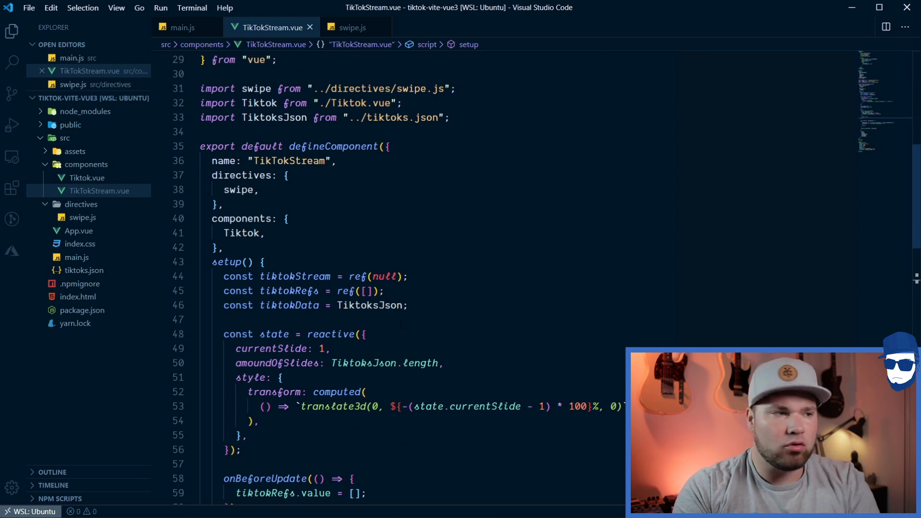
scroll("up", 3)
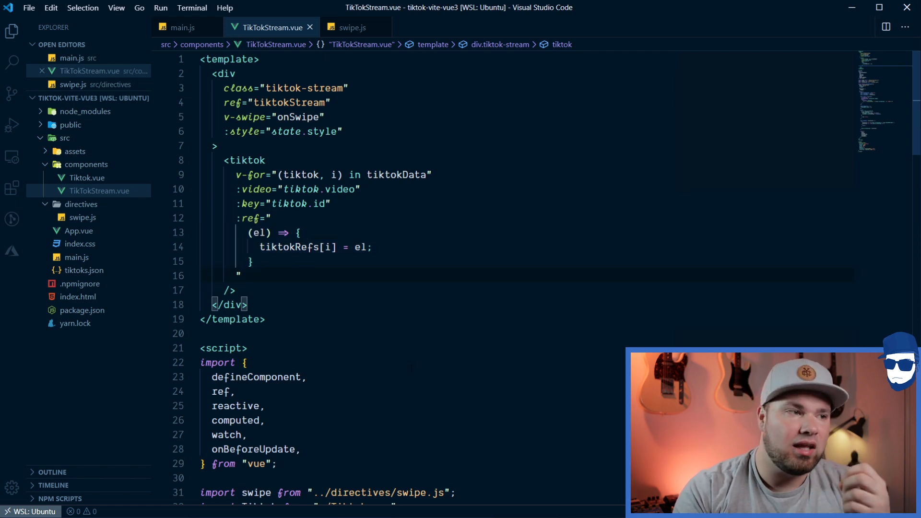
scroll("down", 3)
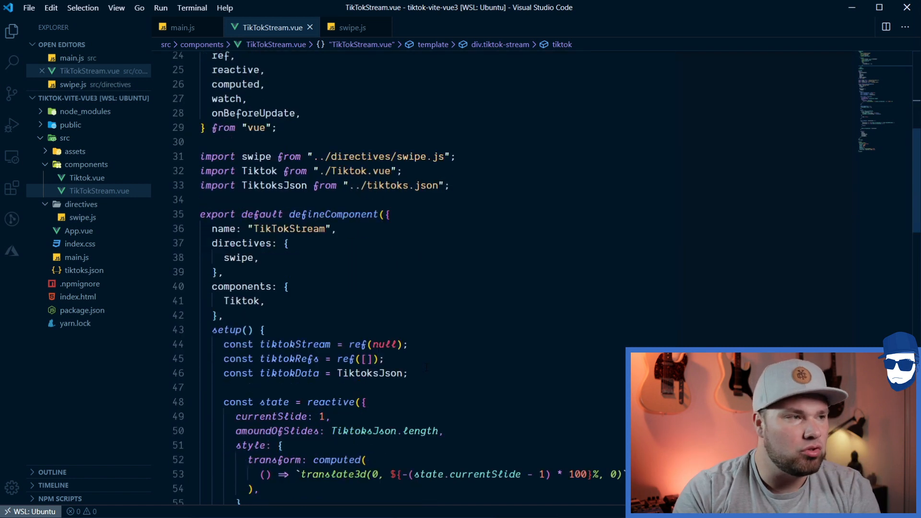
scroll("down", 3)
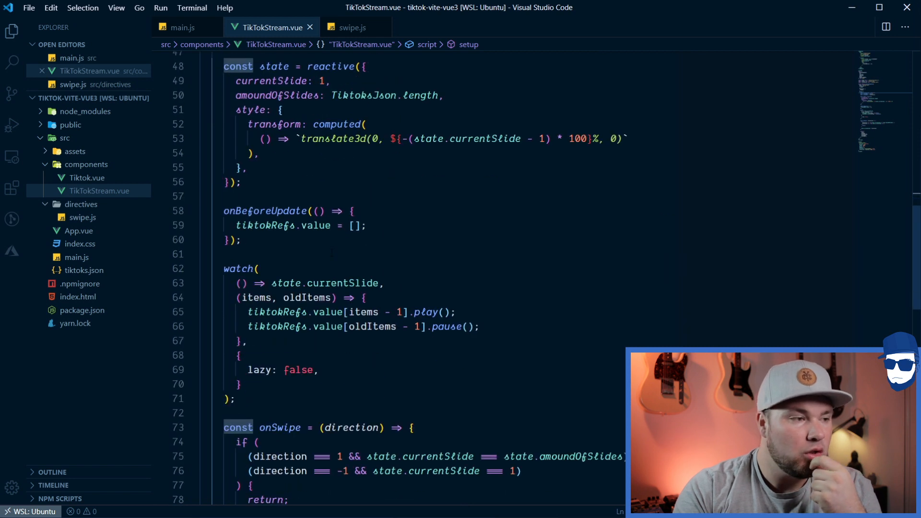
scroll("down", 3)
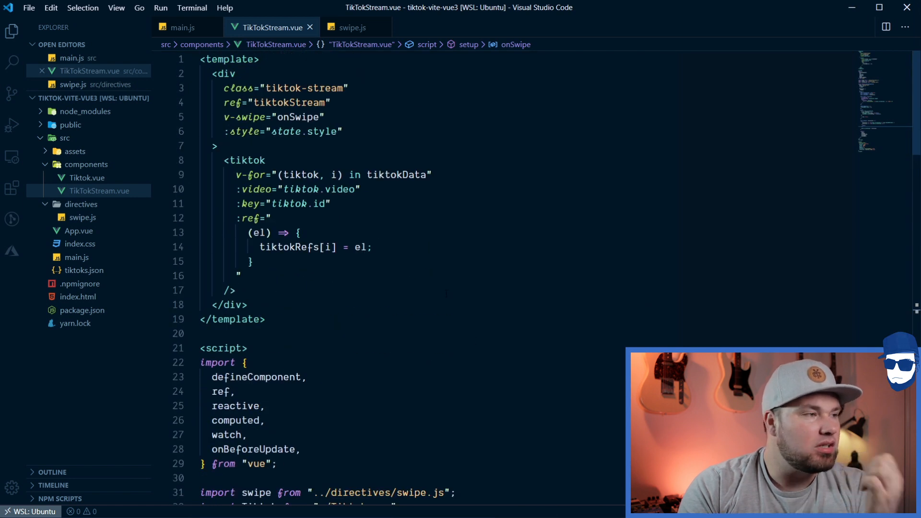
Open src/components/Tiktok.vue from the Explorer sidebar.
left_click(87, 178)
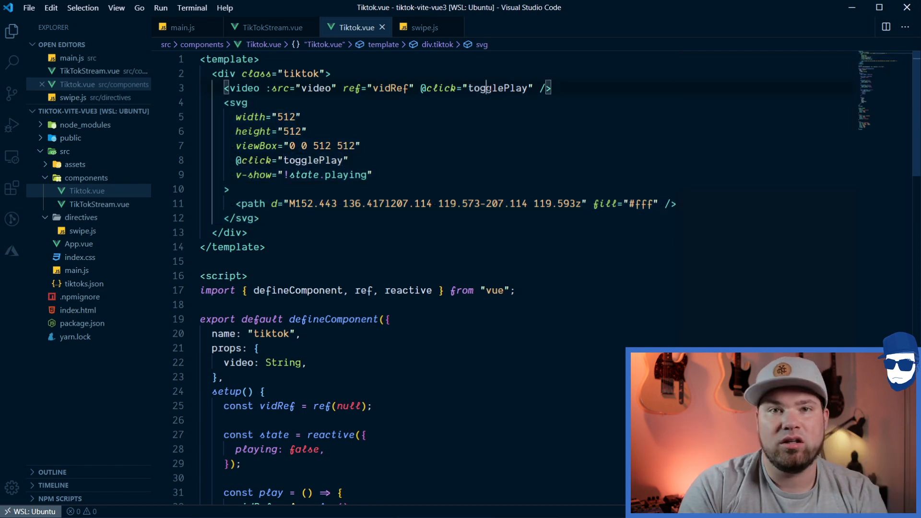
Review Tiktok.vue's play, pause and togglePlay functions, then return to TikTokStream.vue's watcher.
scroll("down", 3)
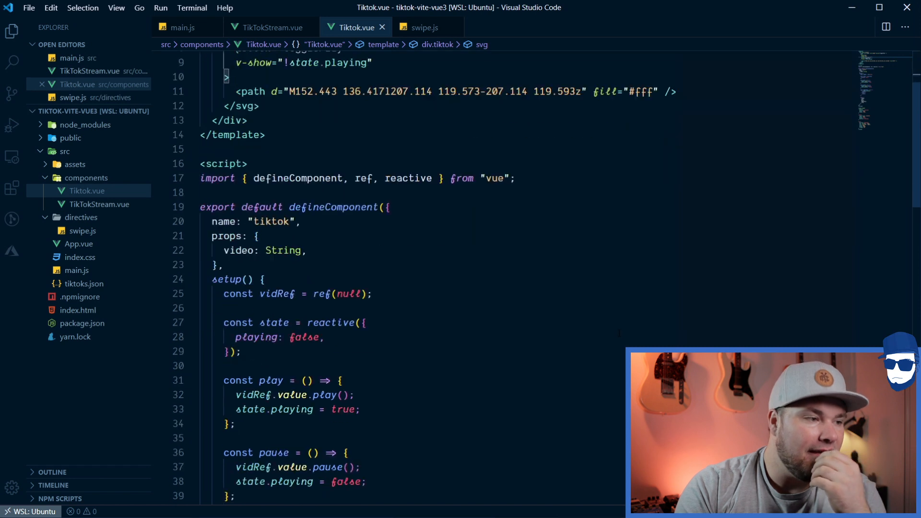
scroll("down", 3)
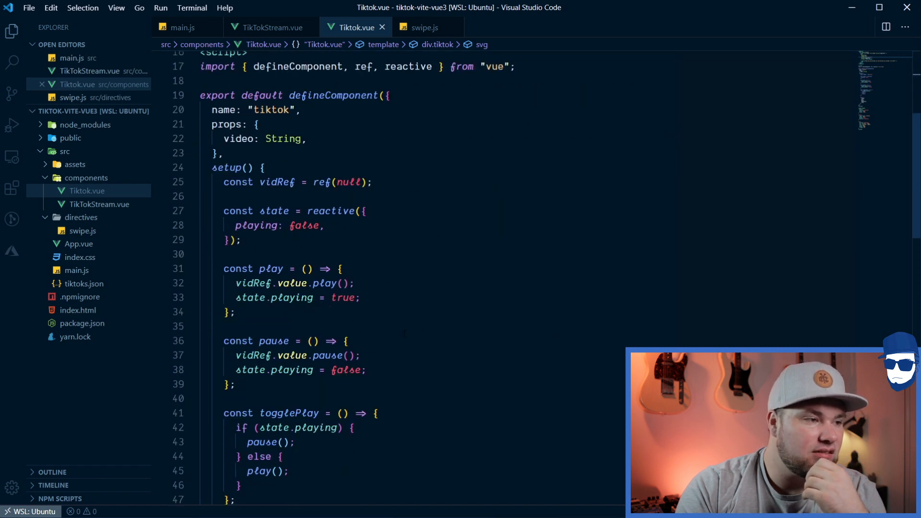
scroll("down", 3)
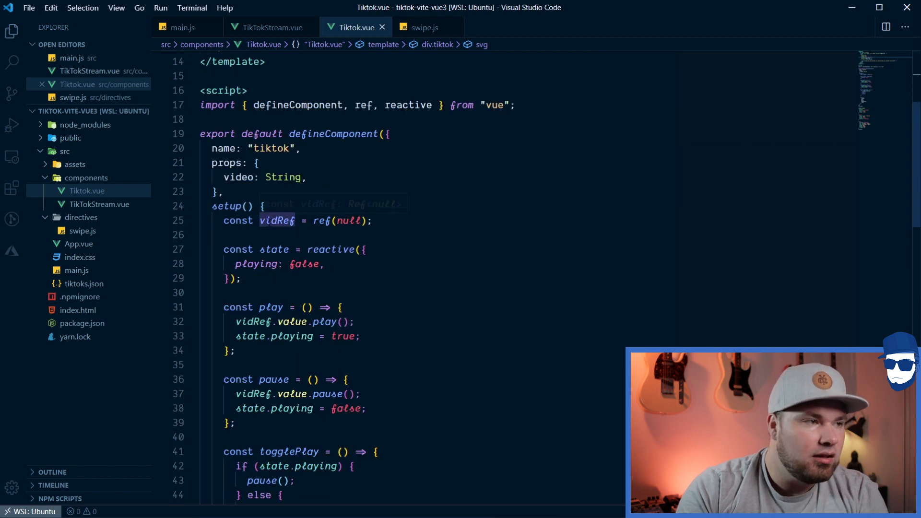
left_click(277, 220)
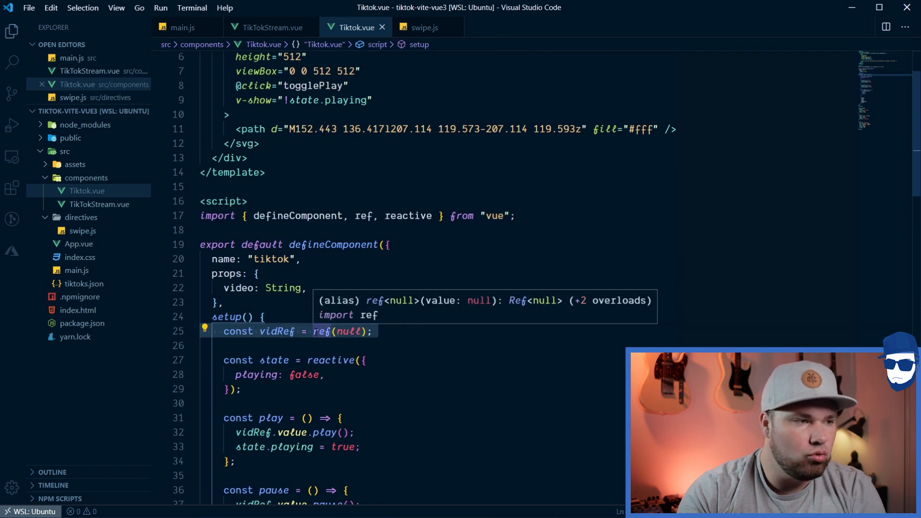
scroll("down", 3)
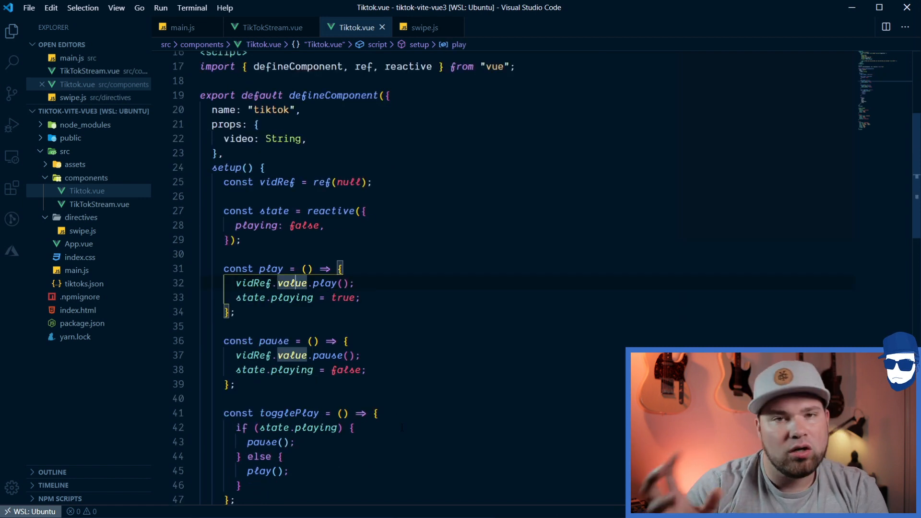
scroll("down", 3)
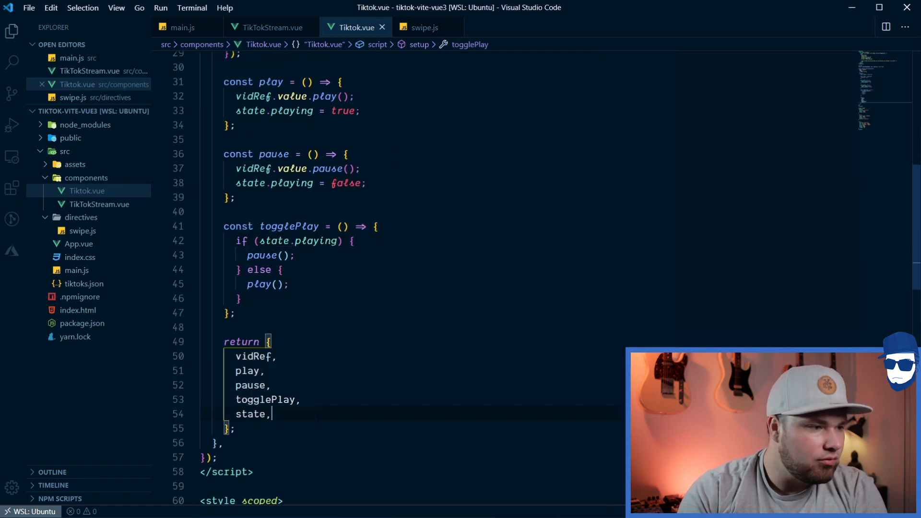
scroll("down", 3)
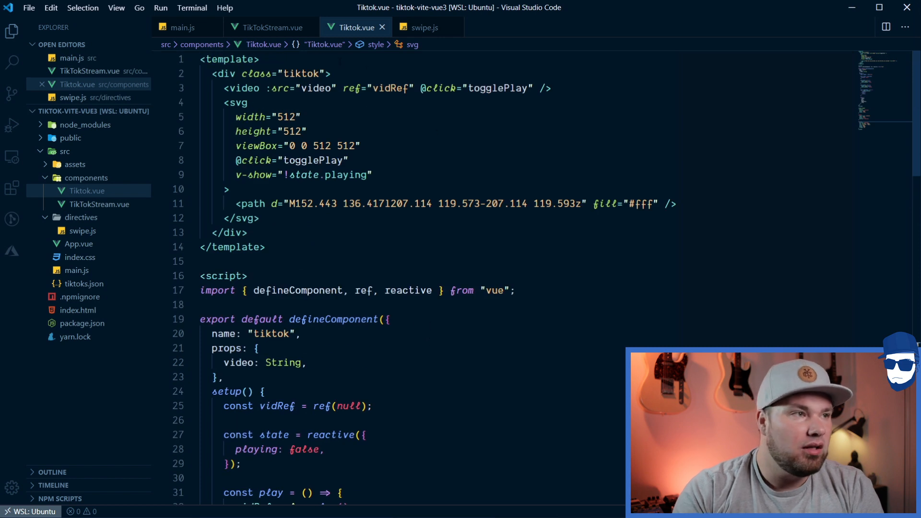
left_click(271, 27)
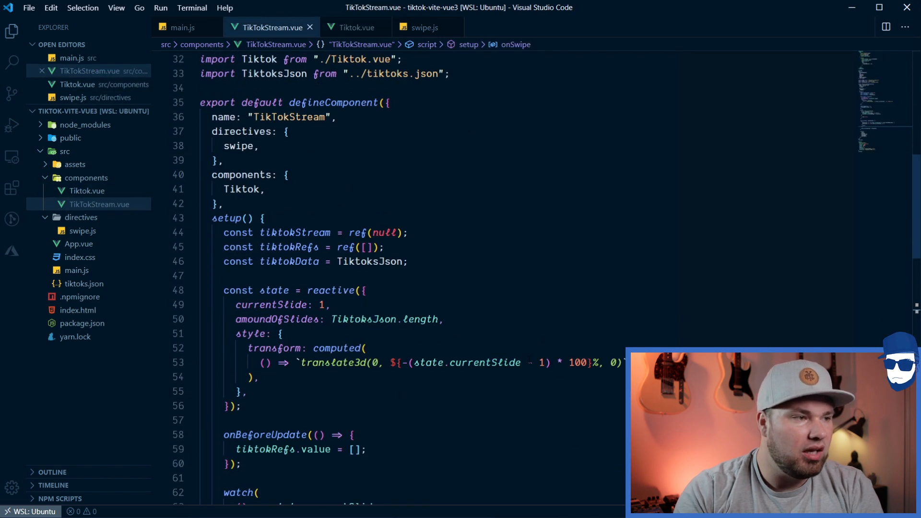
scroll("down", 3)
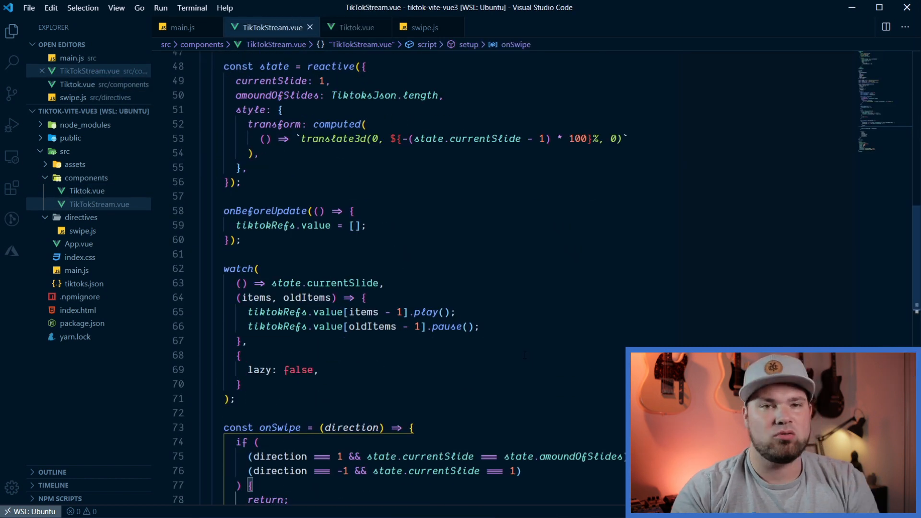